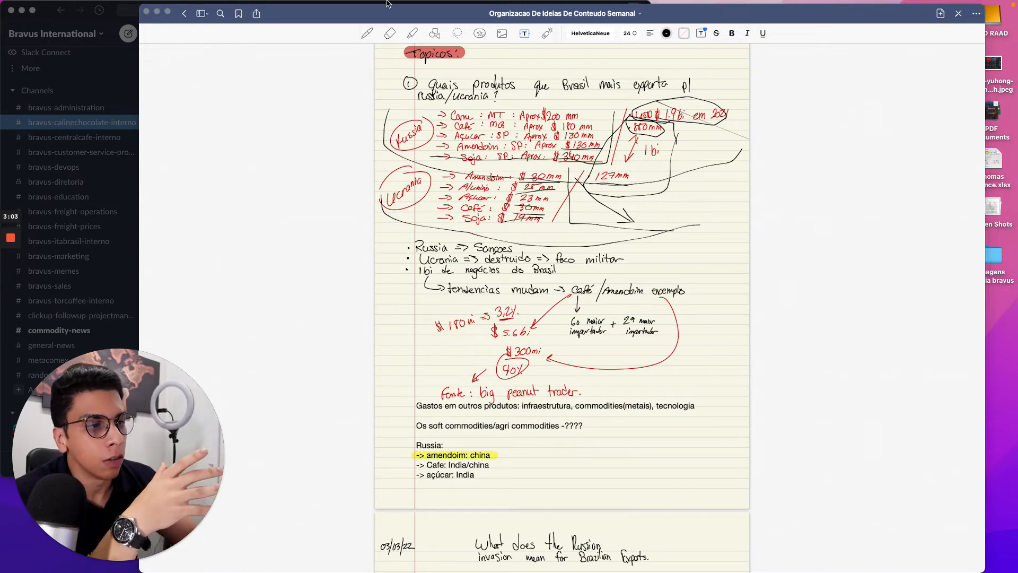
Type the Russia heading with Meat $200mm, Coffee $180mm and Sugar $130mm.
{"action": "scroll", "scroll_direction": "down", "scroll_amount": 3}
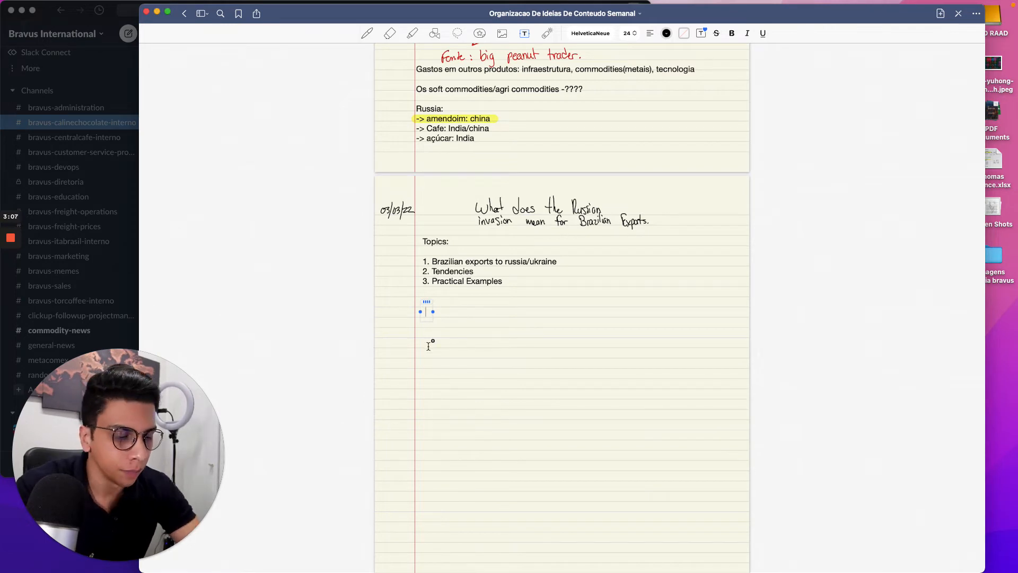
{"action": "type", "text": "Russia"}
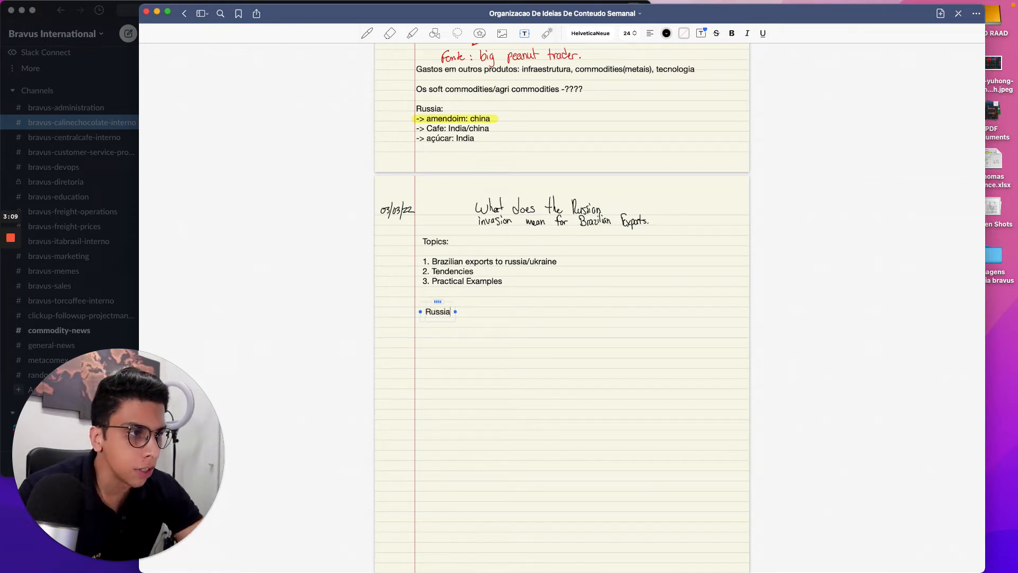
{"action": "type", "text": "Meat:"}
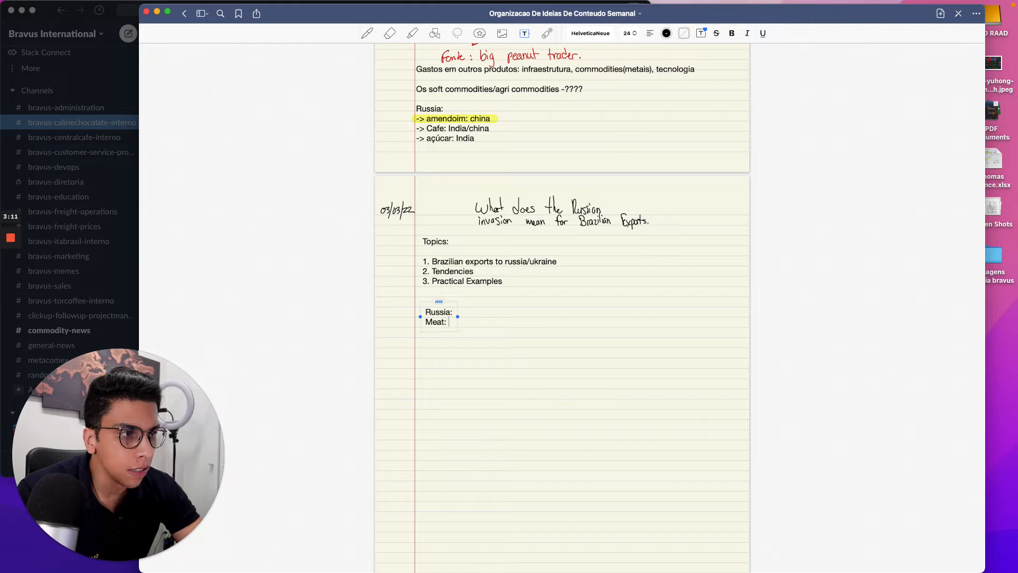
{"action": "type", "text": "300mm"}
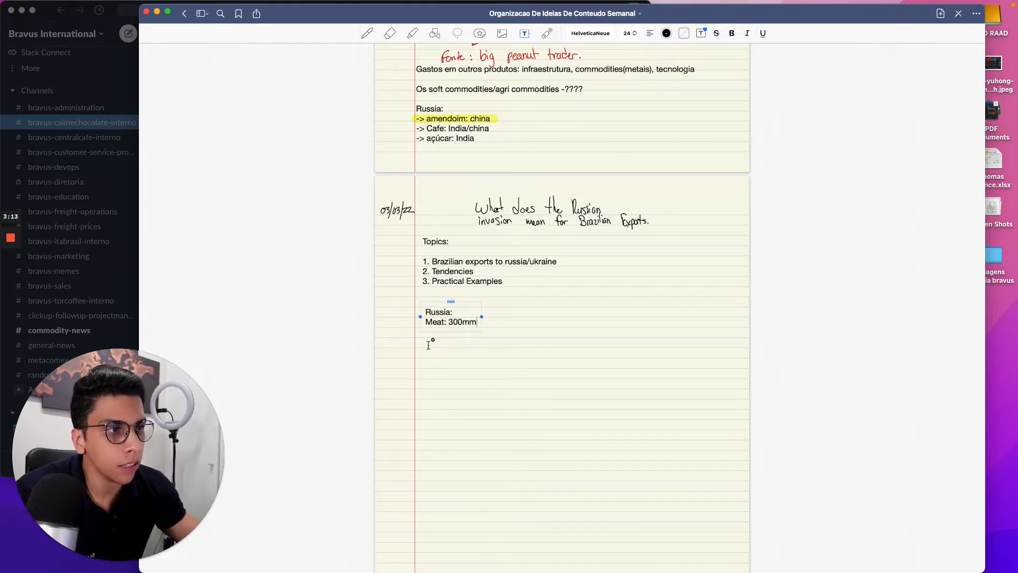
{"action": "scroll", "scroll_direction": "down", "scroll_amount": 3}
{"action": "type", "text": "2"}
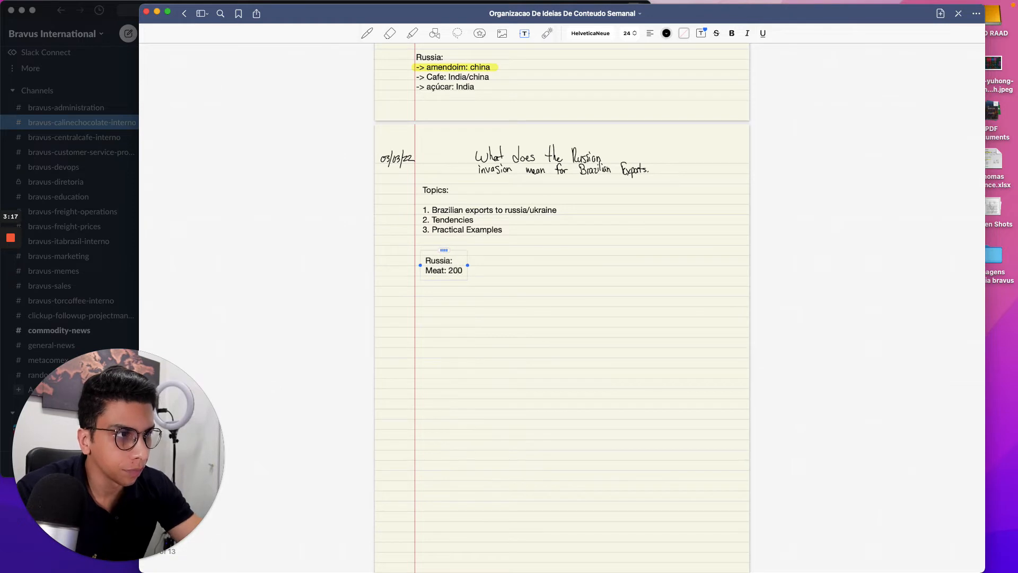
{"action": "type", "text": "mm"}
{"action": "type", "text": "Coffee: 180mm"}
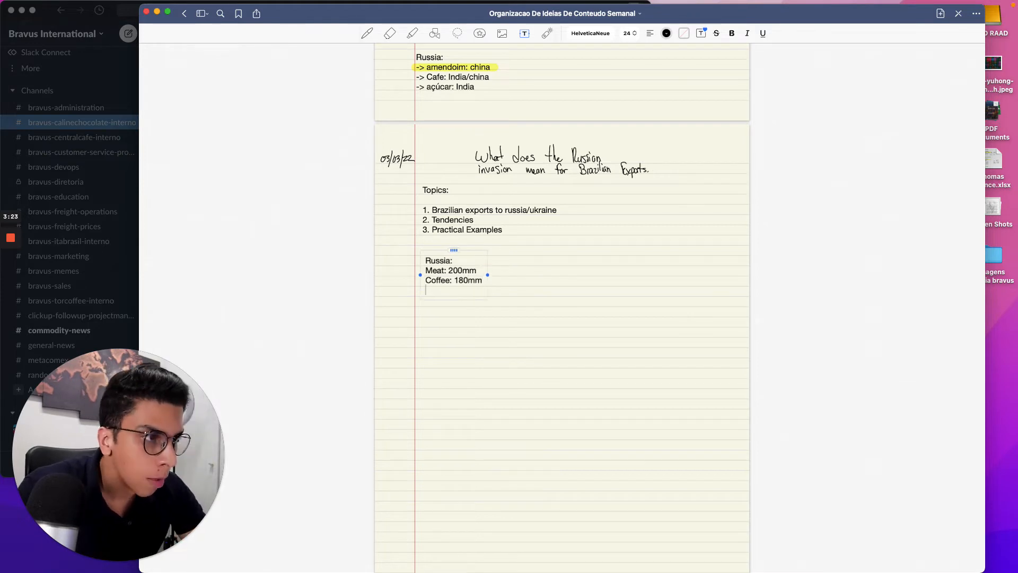
{"action": "type", "text": "Sugar: 1"}
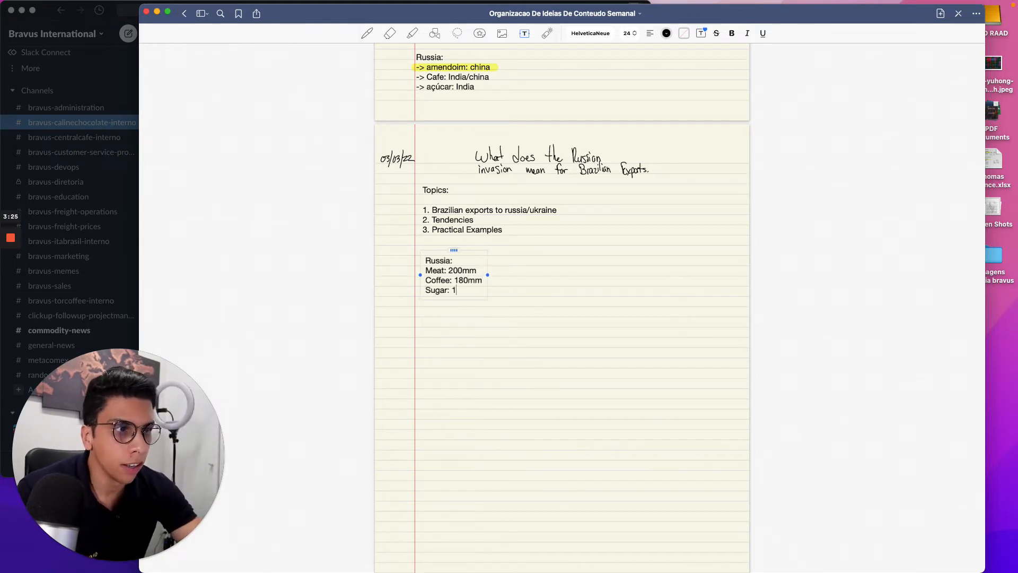
{"action": "type", "text": "30mm"}
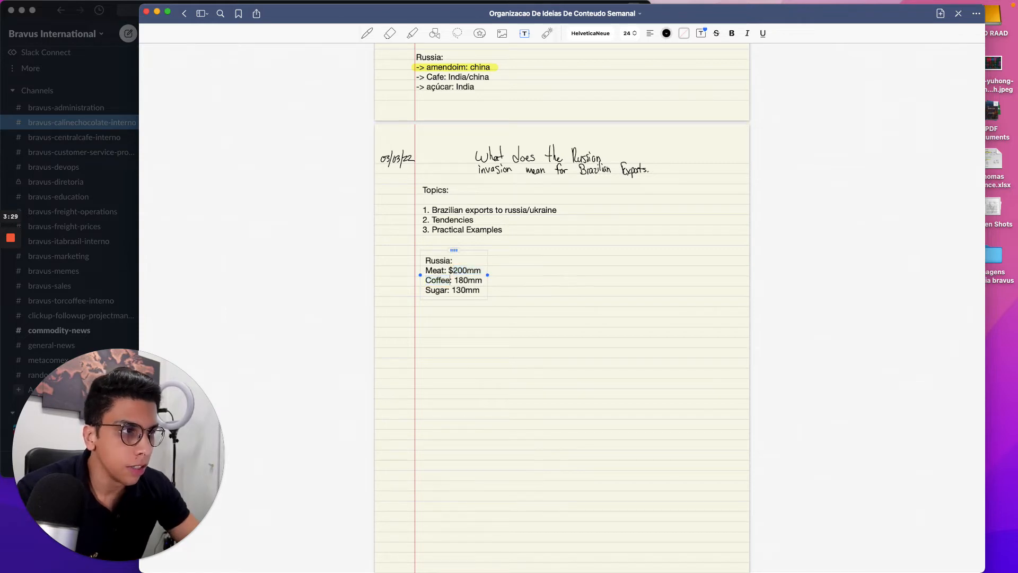
{"action": "type", "text": "$"}
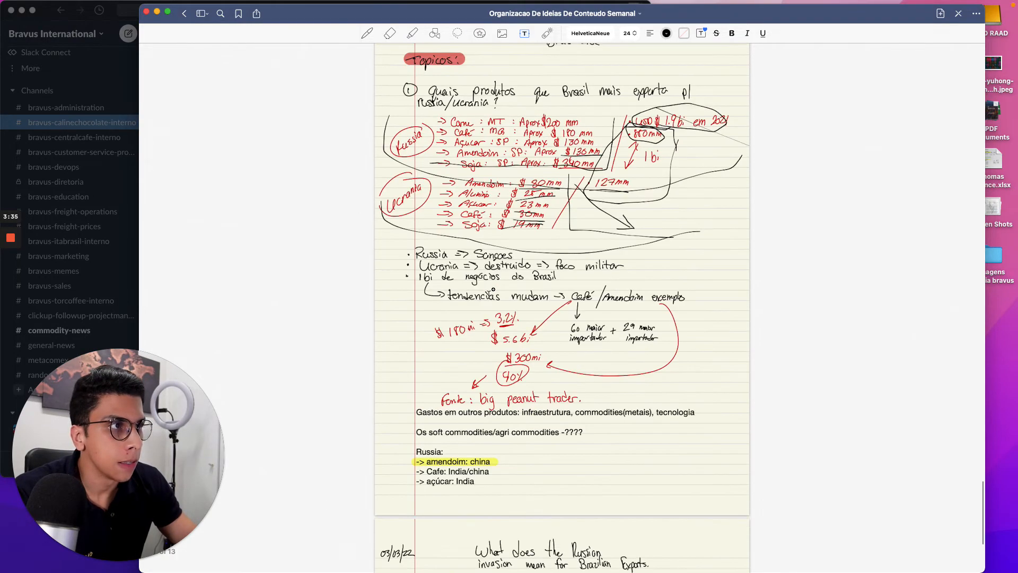
Add Peanuts $130mm and Soybeans $340mm to the Russia list.
{"action": "scroll", "scroll_direction": "down", "scroll_amount": 3}
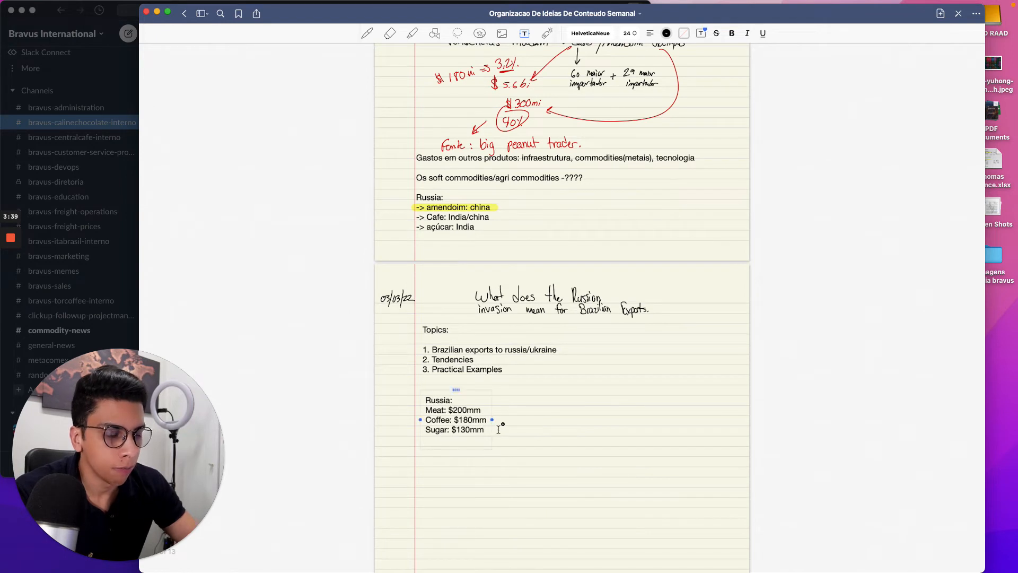
{"action": "type", "text": "Peanuts:"}
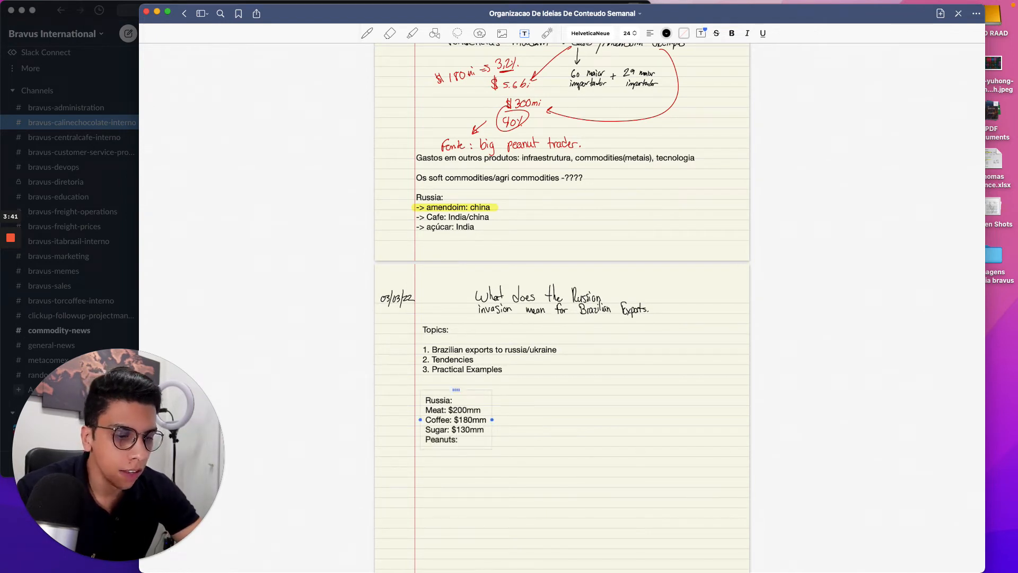
{"action": "type", "text": "$130mm"}
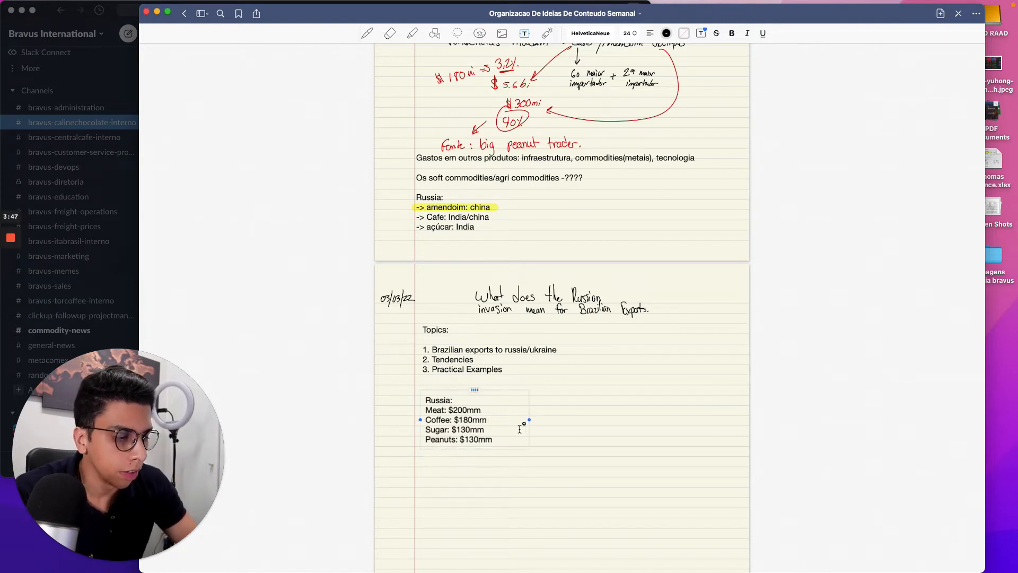
{"action": "type", "text": "Soybeans:"}
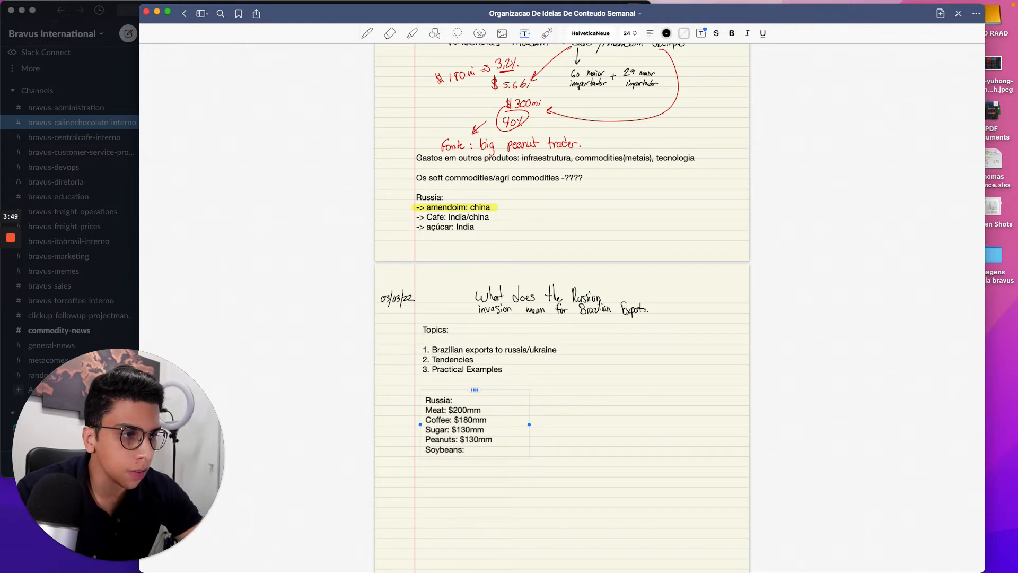
{"action": "type", "text": "$340"}
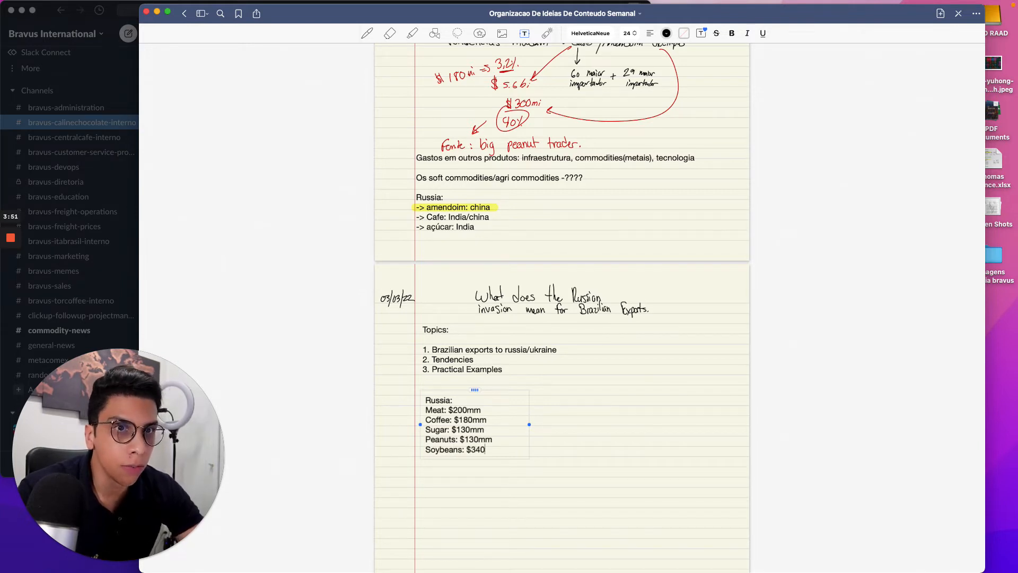
{"action": "type", "text": "mm"}
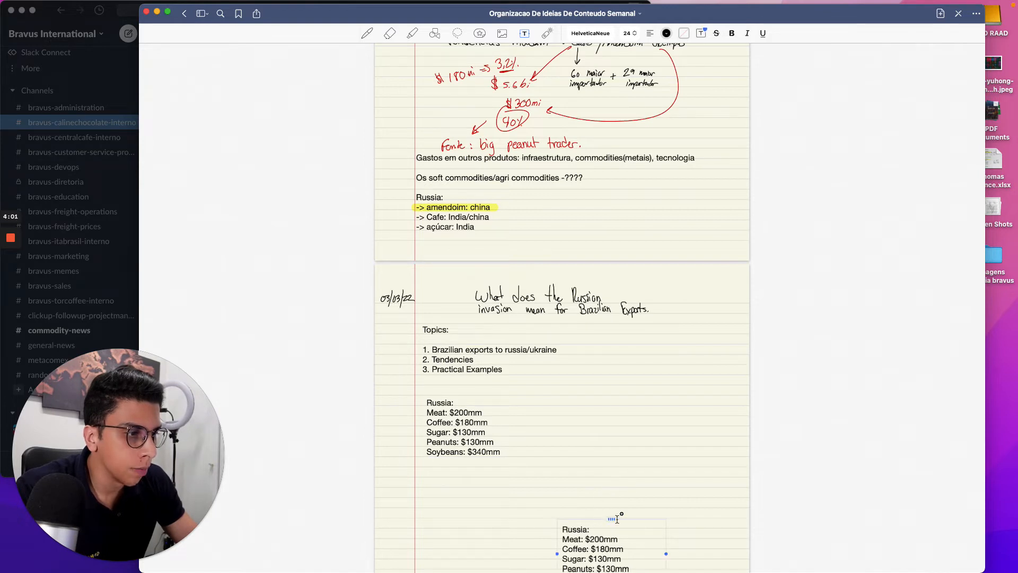
List Ukraine exports: Aluminum $20mm, Coffee $30mm, Sugar $23mm, Peanuts $30mm, Soybeans $19mm.
{"action": "scroll", "scroll_direction": "down", "scroll_amount": 3}
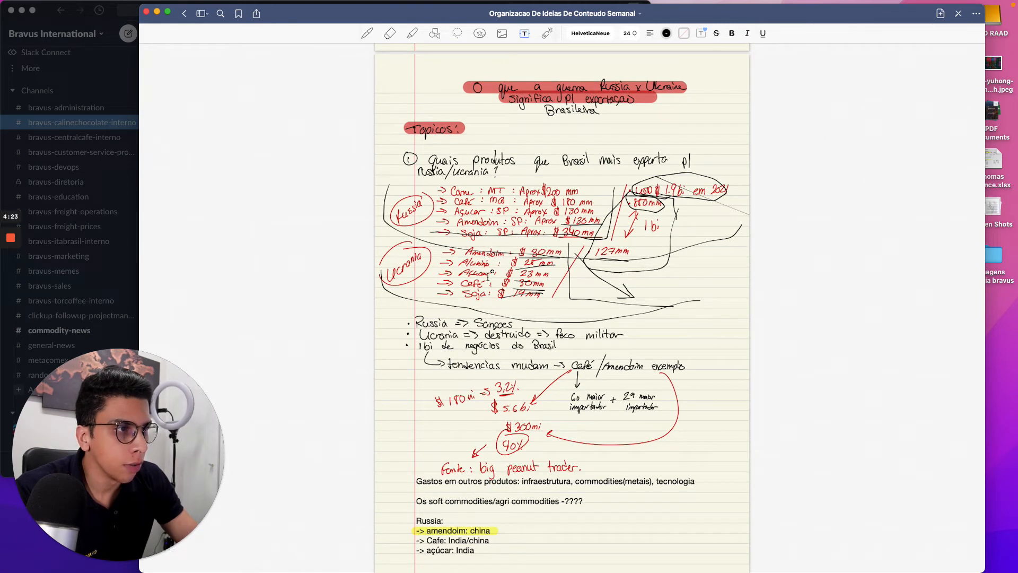
{"action": "scroll", "scroll_direction": "down", "scroll_amount": 3}
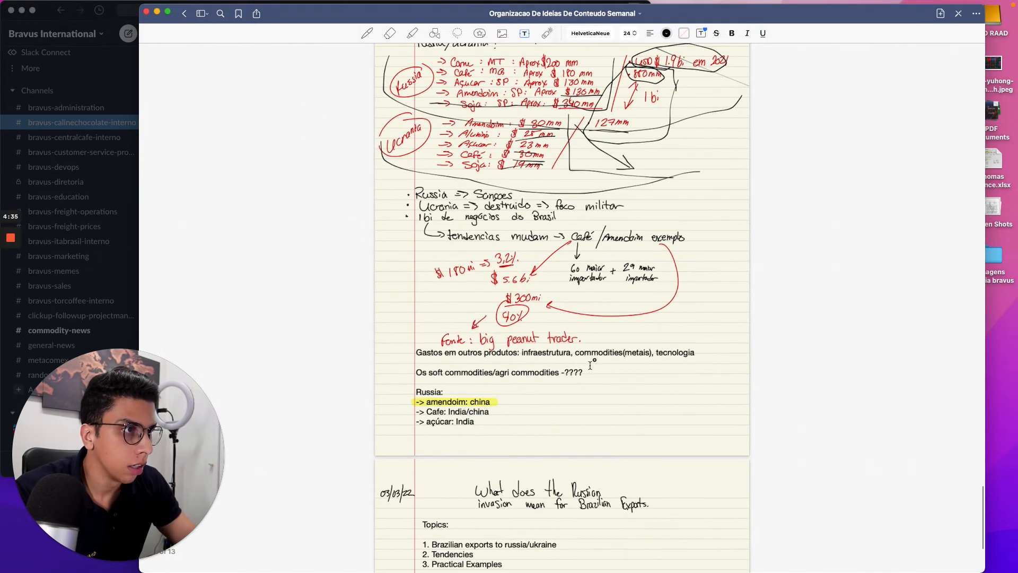
{"action": "scroll", "scroll_direction": "down", "scroll_amount": 3}
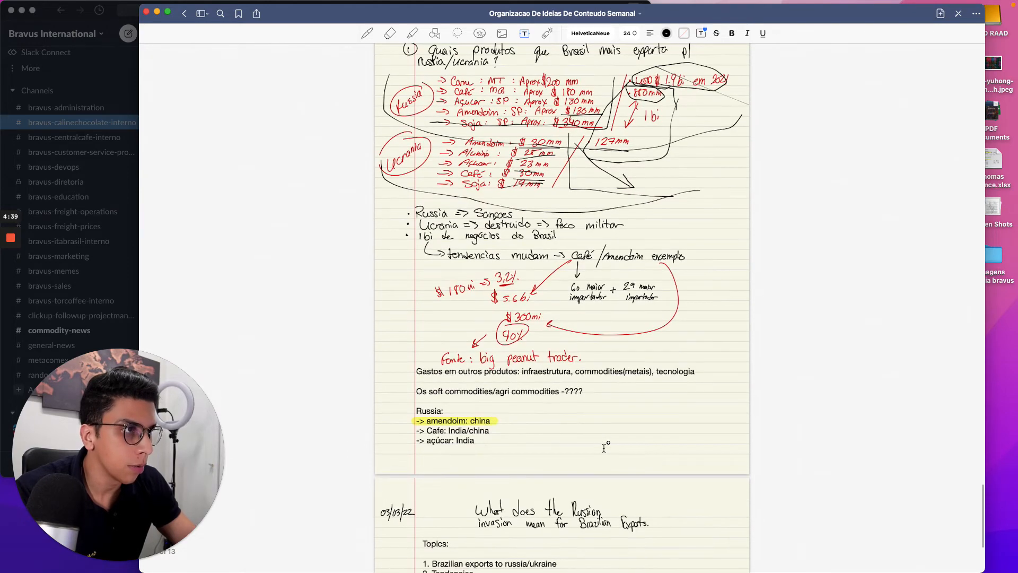
{"action": "scroll", "scroll_direction": "down", "scroll_amount": 3}
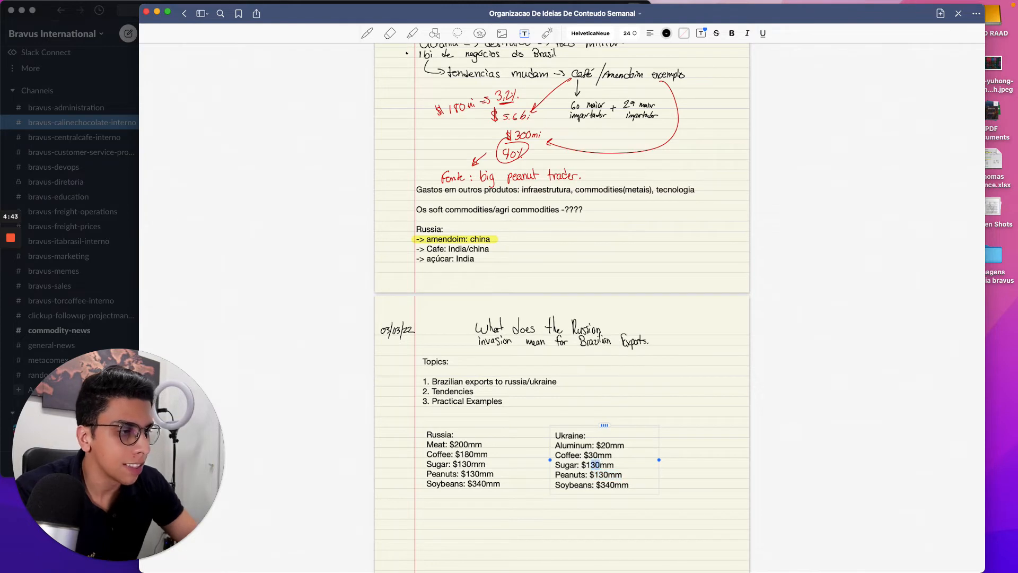
{"action": "type", "text": "23"}
{"action": "type", "text": "19"}
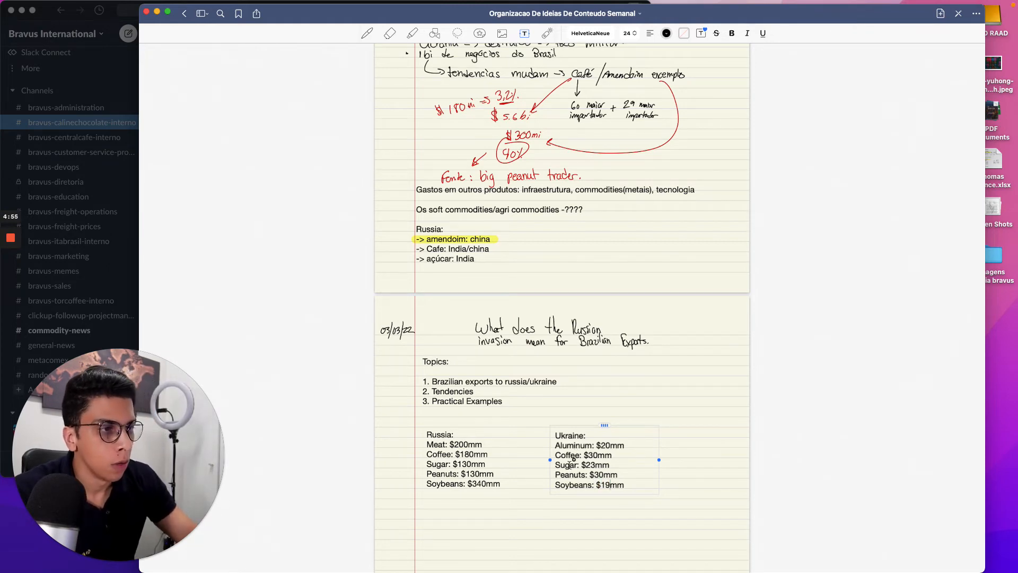
{"action": "scroll", "scroll_direction": "down", "scroll_amount": 3}
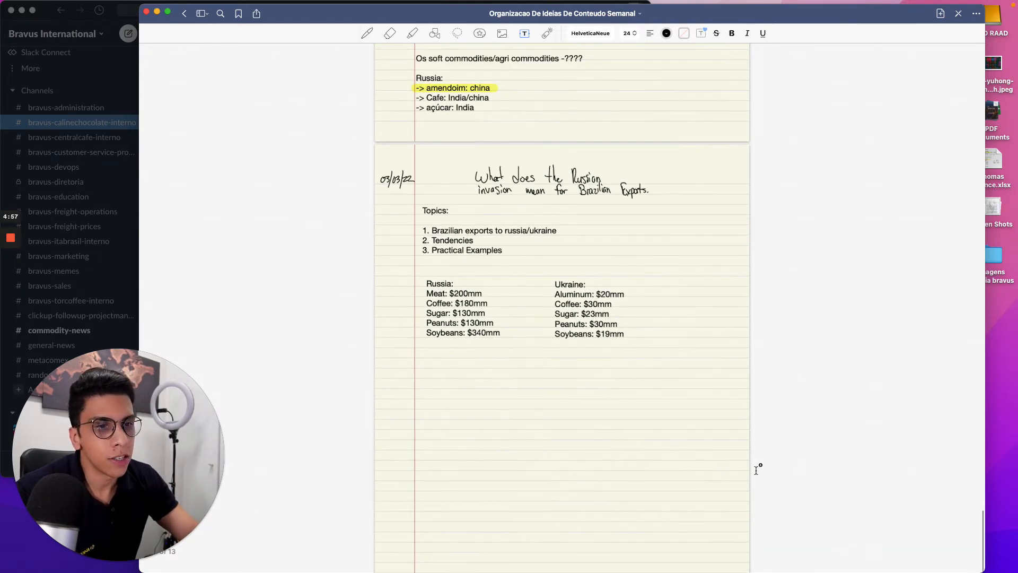
Highlight Peanuts in yellow in the Russia ($130mm) and Ukraine ($30mm) lists.
{"action": "scroll", "scroll_direction": "down", "scroll_amount": 3}
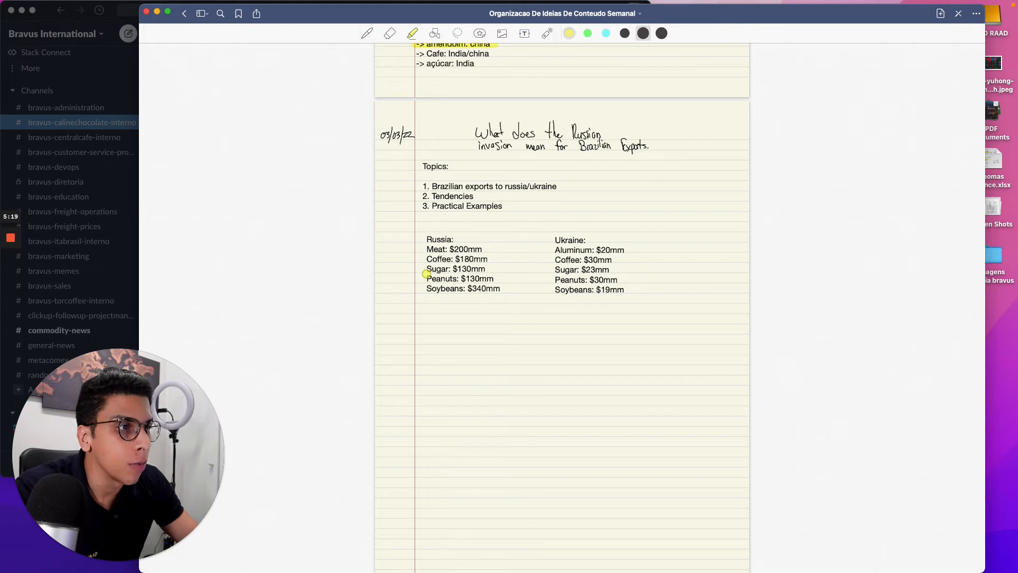
{"action": "left_click_drag", "start_coordinate": [426, 278], "coordinate": [495, 278]}
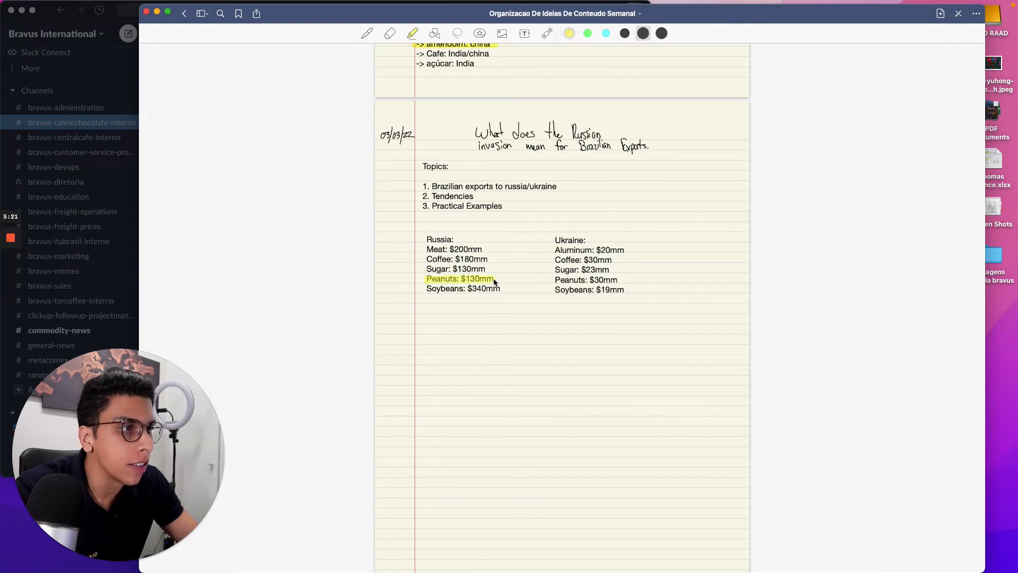
{"action": "left_click_drag", "start_coordinate": [555, 280], "coordinate": [637, 280]}
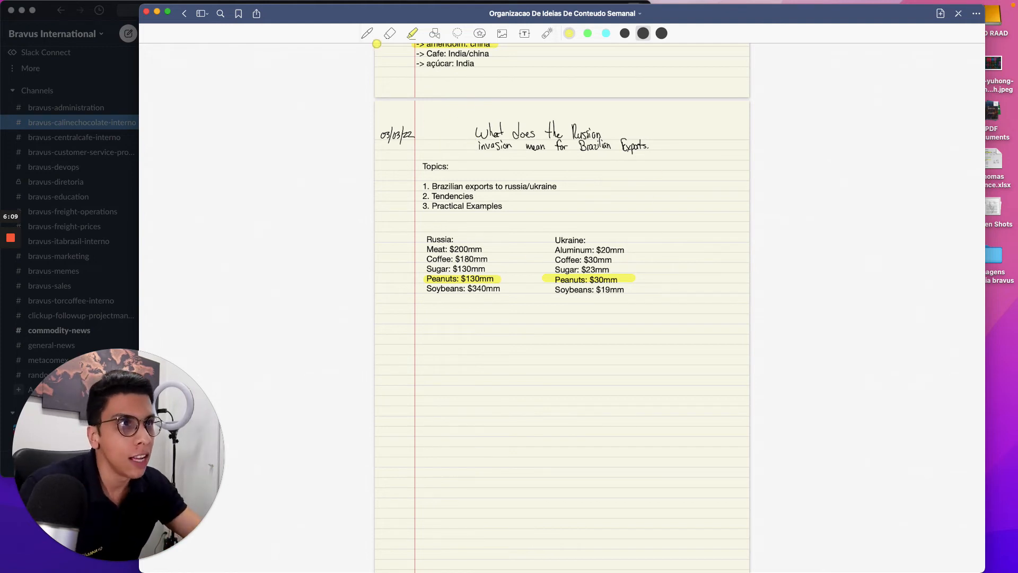
Add bold headings 'SANCTIONS' and 'Infrastructure and development' below the export lists.
{"action": "left_click", "coordinate": [524, 33]}
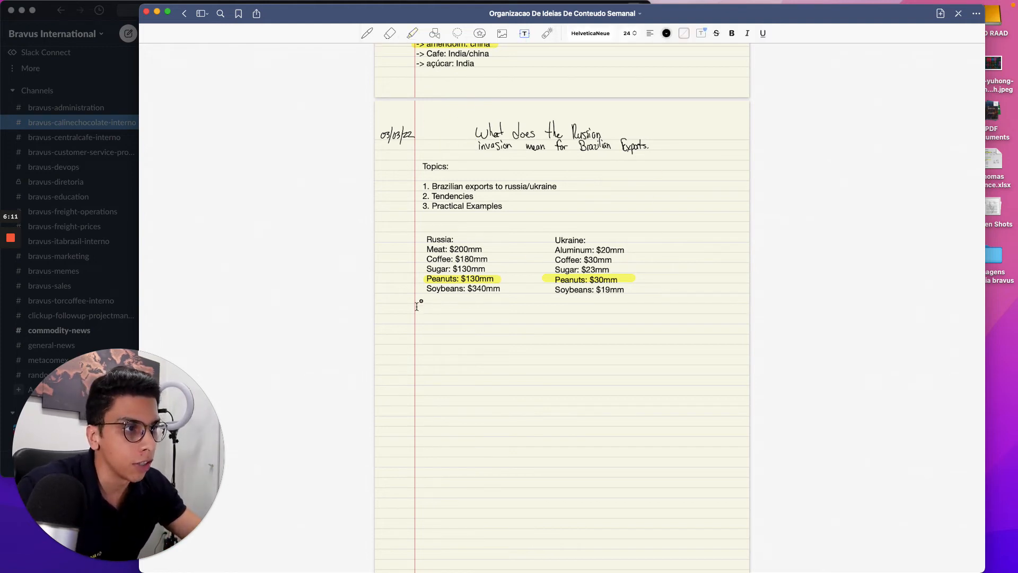
{"action": "mouse_move", "coordinate": [457, 309]}
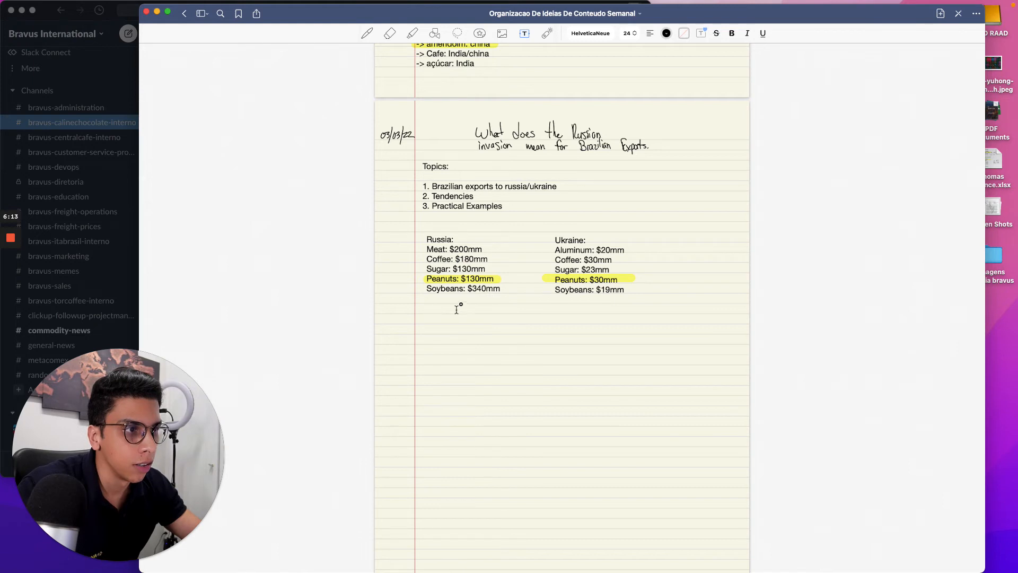
{"action": "type", "text": "SANC"}
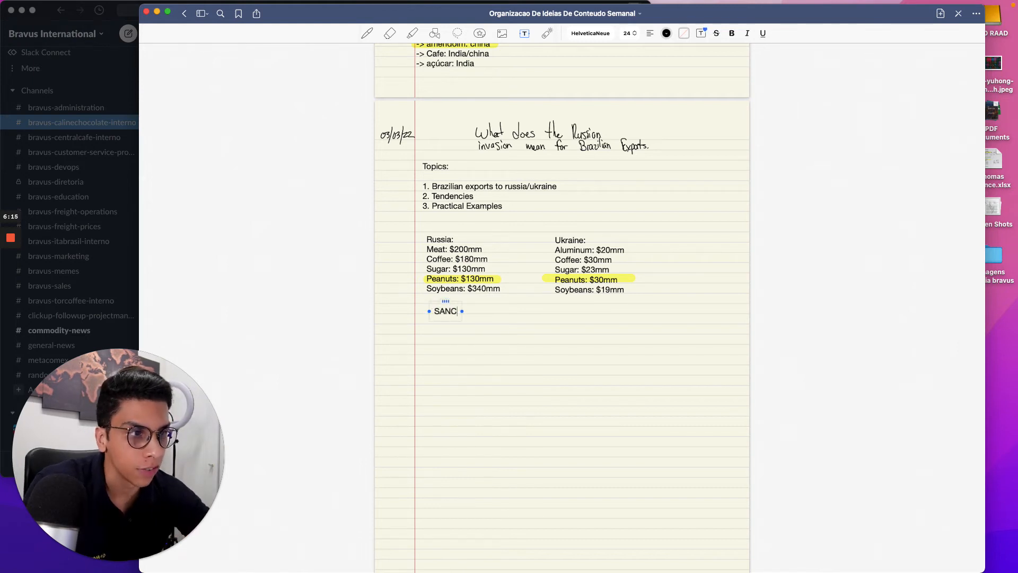
{"action": "type", "text": "TIONS"}
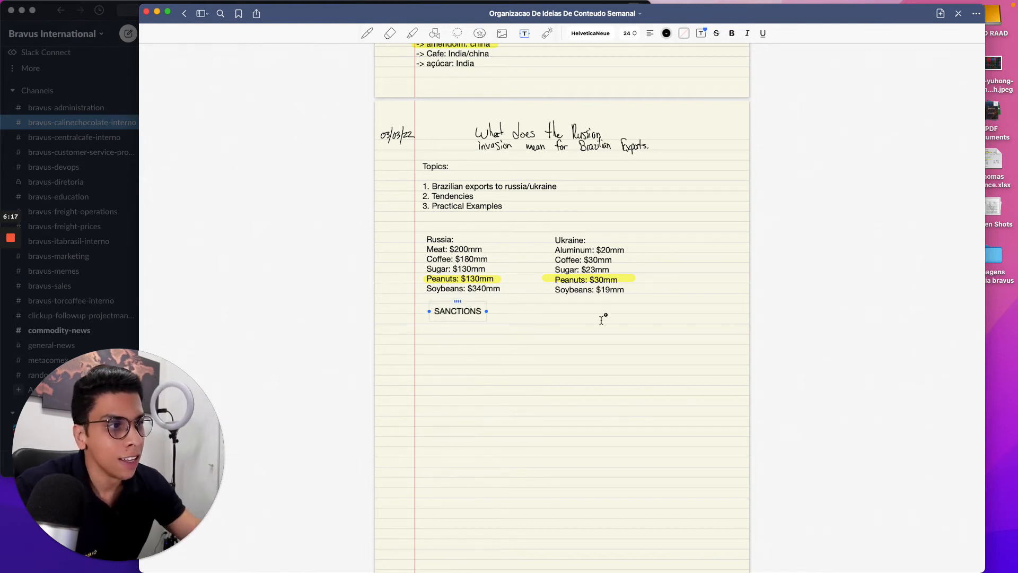
{"action": "mouse_move", "coordinate": [569, 314]}
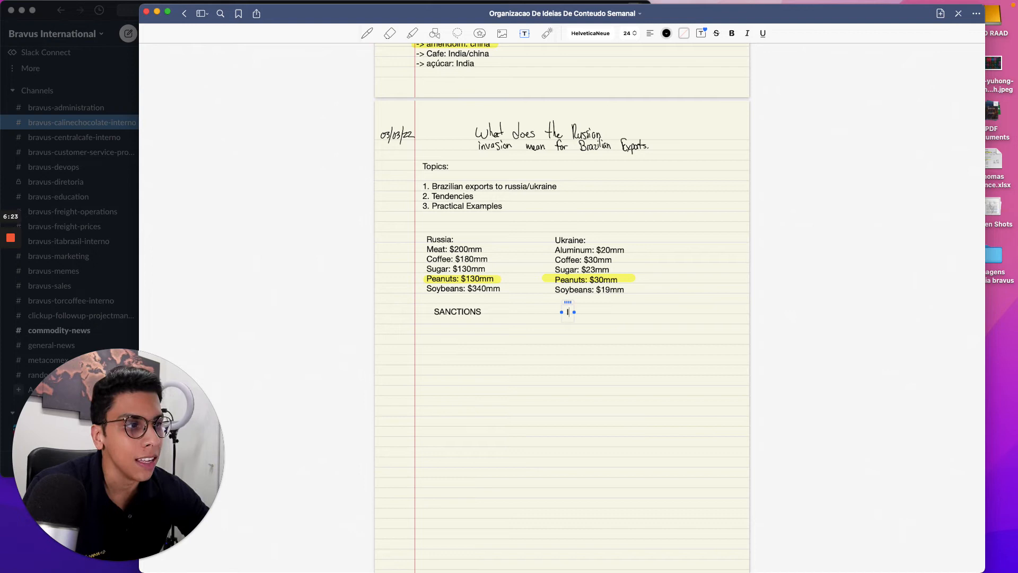
{"action": "type", "text": "Infrastructure and development"}
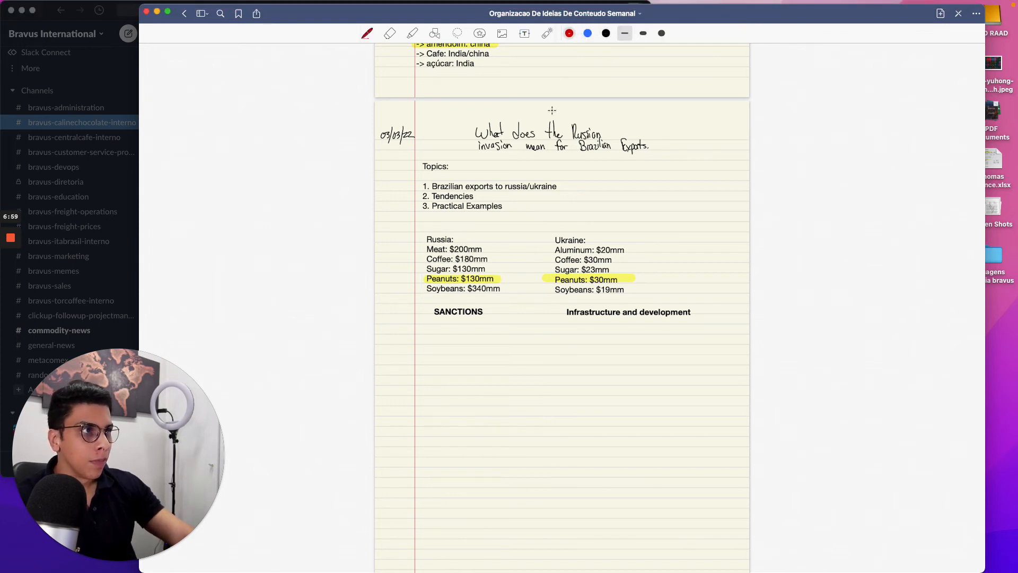
Draw red arrows by both lists, underline Infrastructure in red, and a blue Peanuts arrow.
{"action": "left_click_drag", "start_coordinate": [490, 234], "coordinate": [512, 281]}
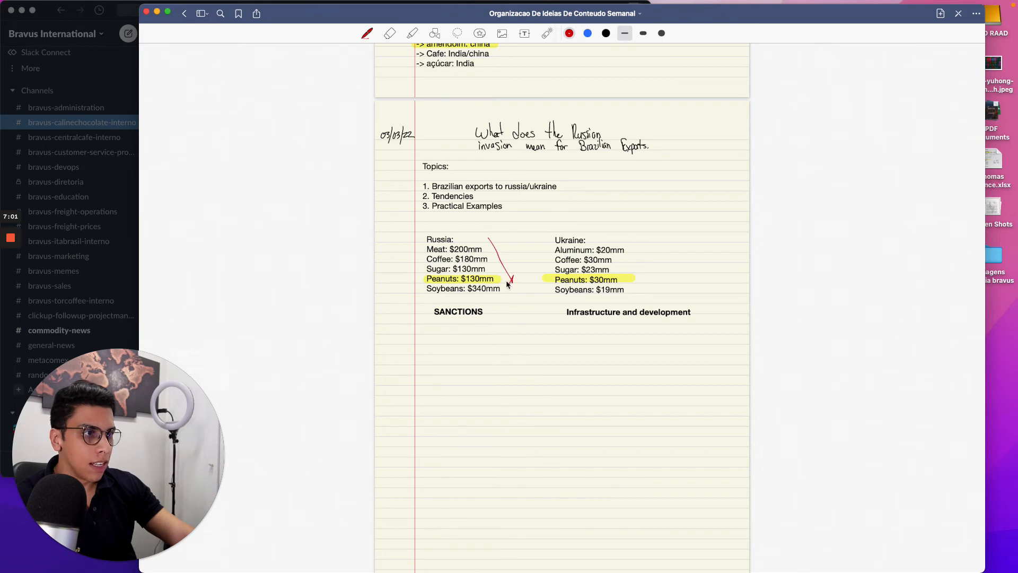
{"action": "mouse_move", "coordinate": [437, 300]}
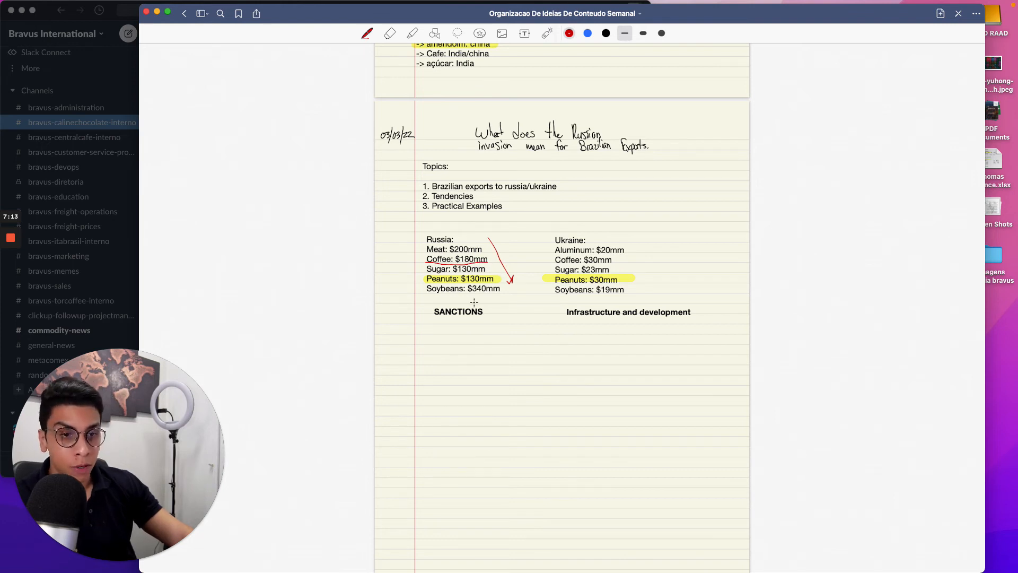
{"action": "mouse_move", "coordinate": [475, 304]}
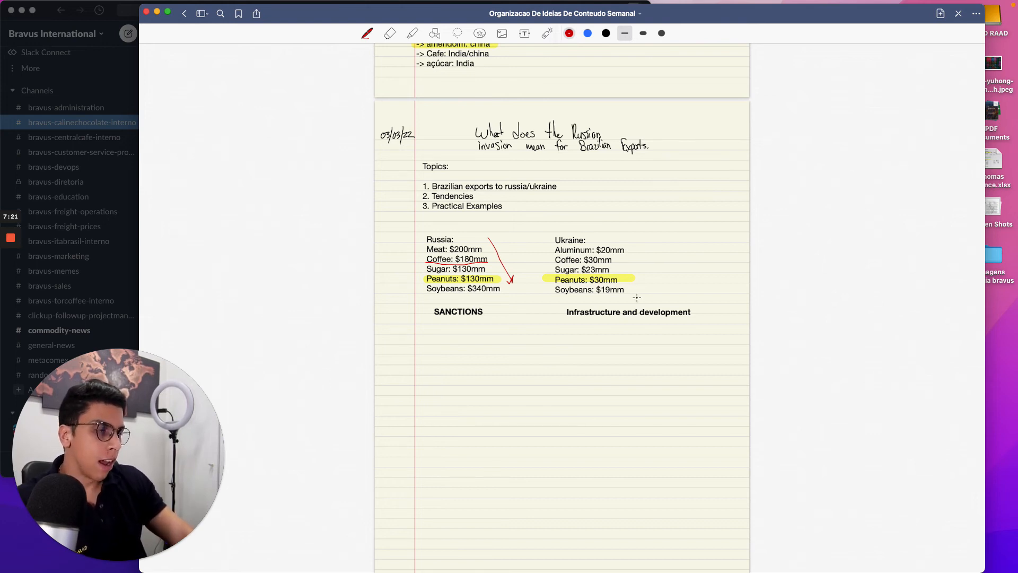
{"action": "left_click_drag", "start_coordinate": [570, 323], "coordinate": [662, 321]}
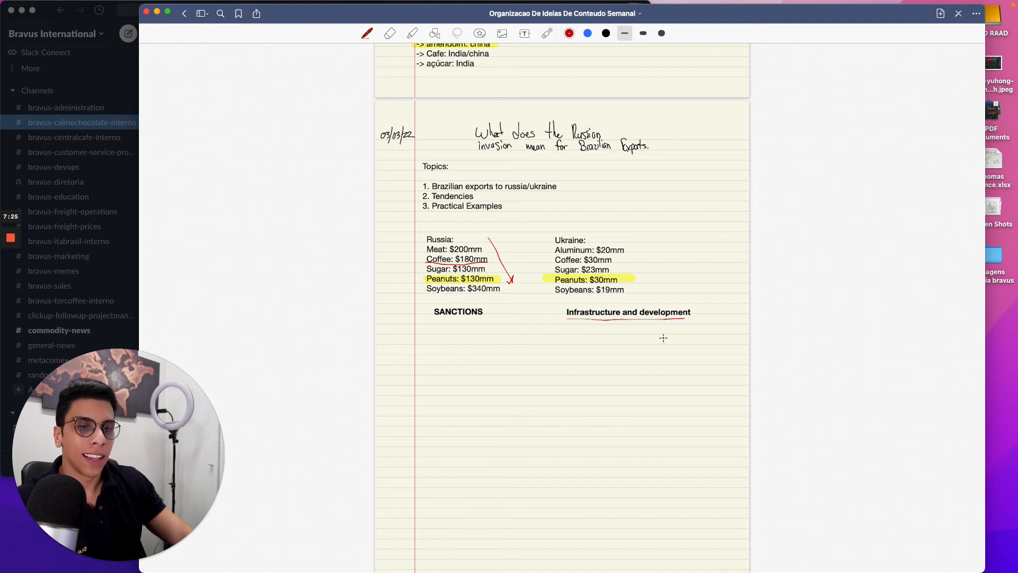
{"action": "mouse_move", "coordinate": [665, 342]}
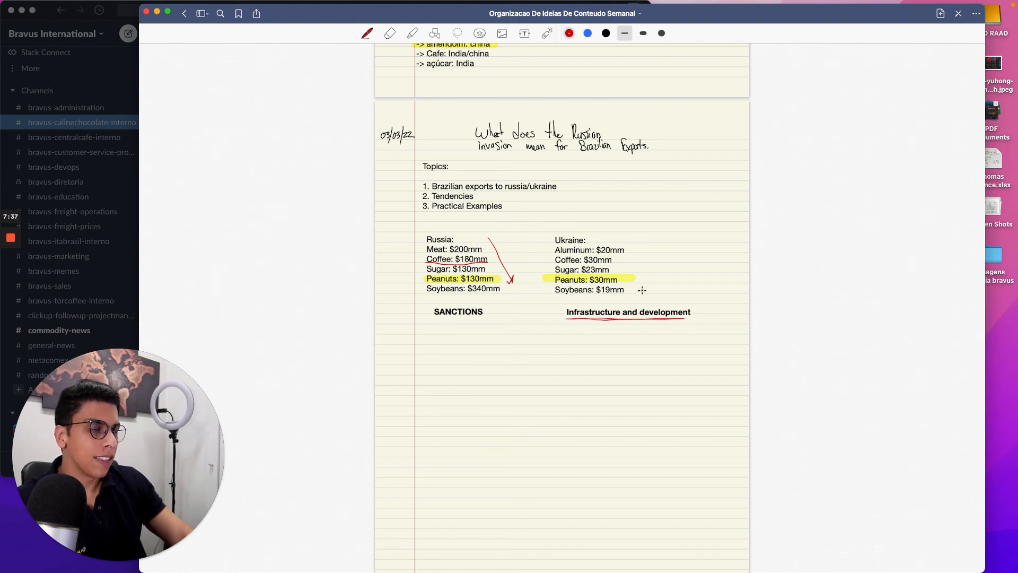
{"action": "left_click_drag", "start_coordinate": [639, 234], "coordinate": [660, 279]}
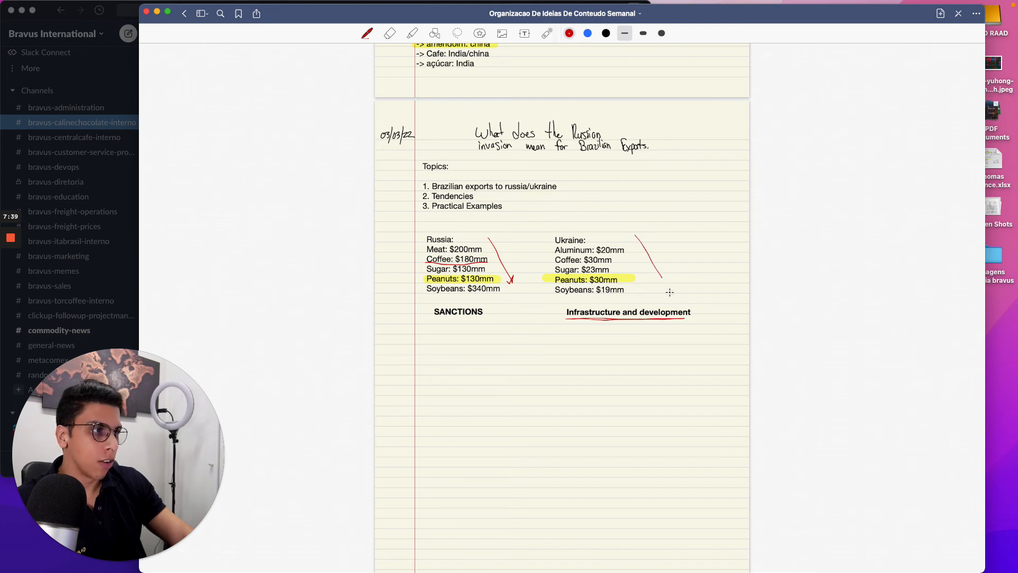
{"action": "left_click_drag", "start_coordinate": [649, 257], "coordinate": [665, 286]}
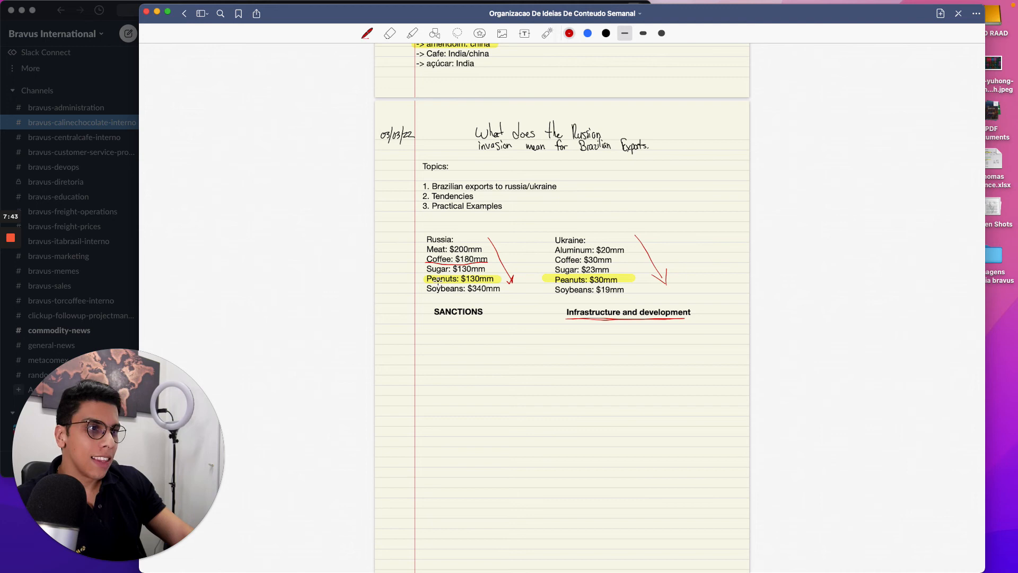
{"action": "left_click", "coordinate": [413, 33]}
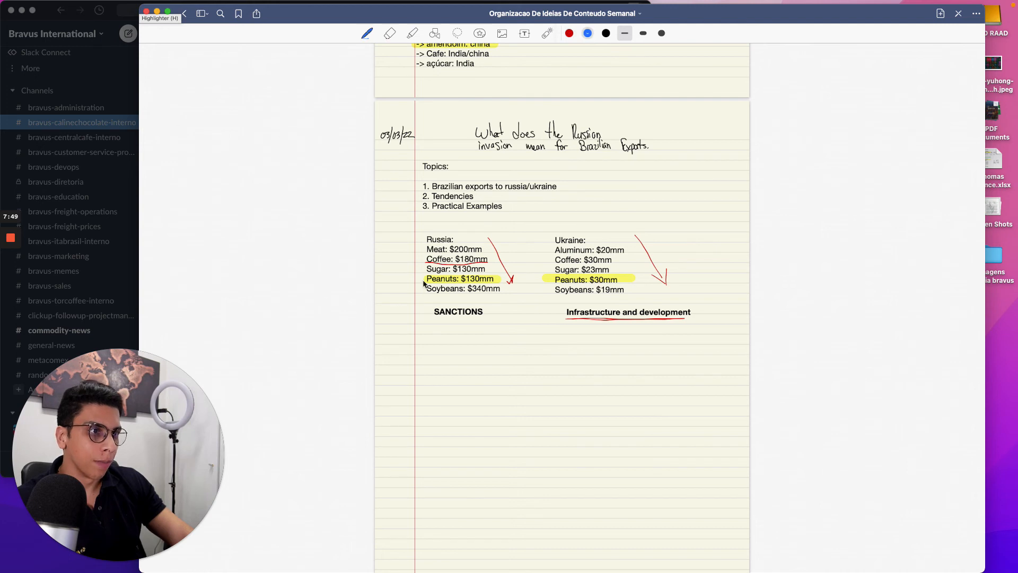
{"action": "left_click_drag", "start_coordinate": [419, 283], "coordinate": [419, 344]}
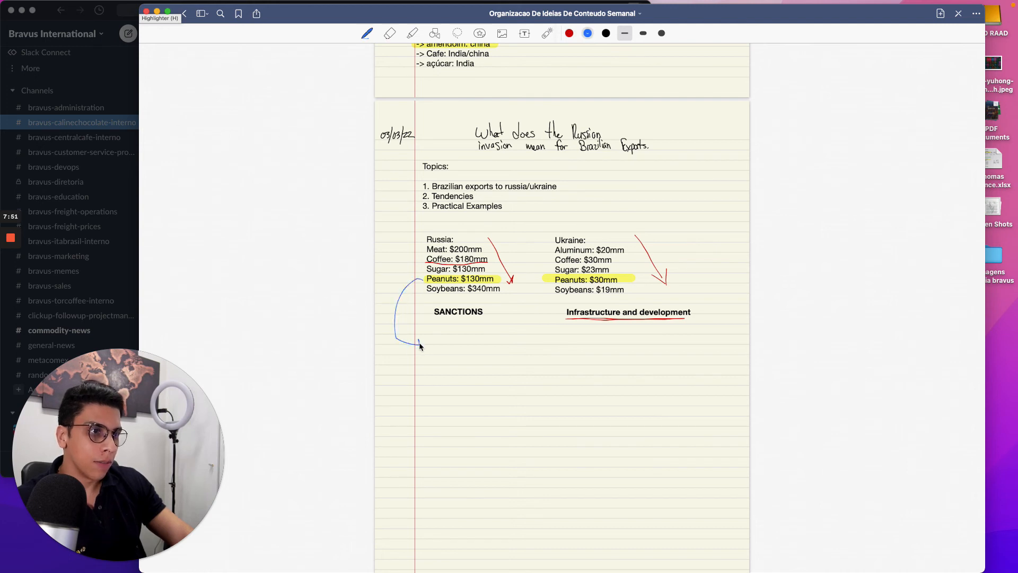